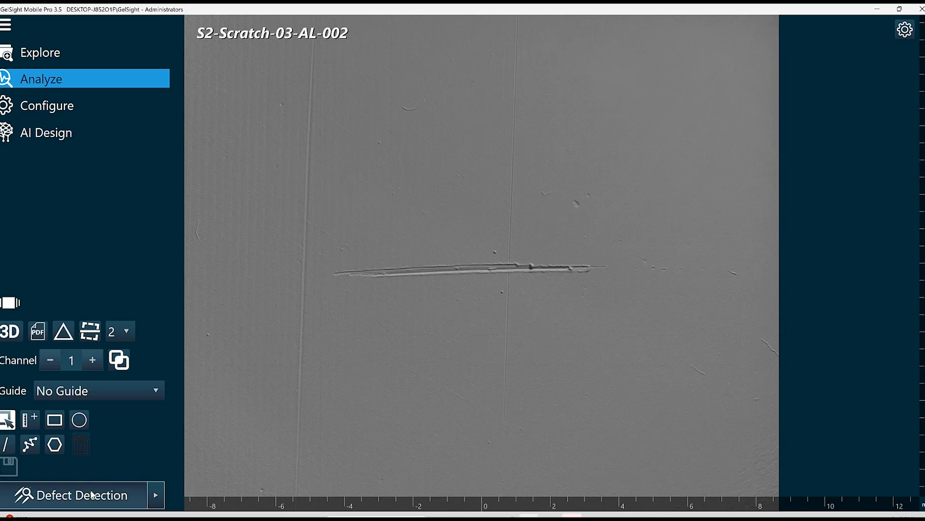
Run Defect Detection on the scratch, yielding length 6745.65 µm and depth 21.28 µm with overlay and profile.
{"action": "left_click", "coordinate": [83, 494]}
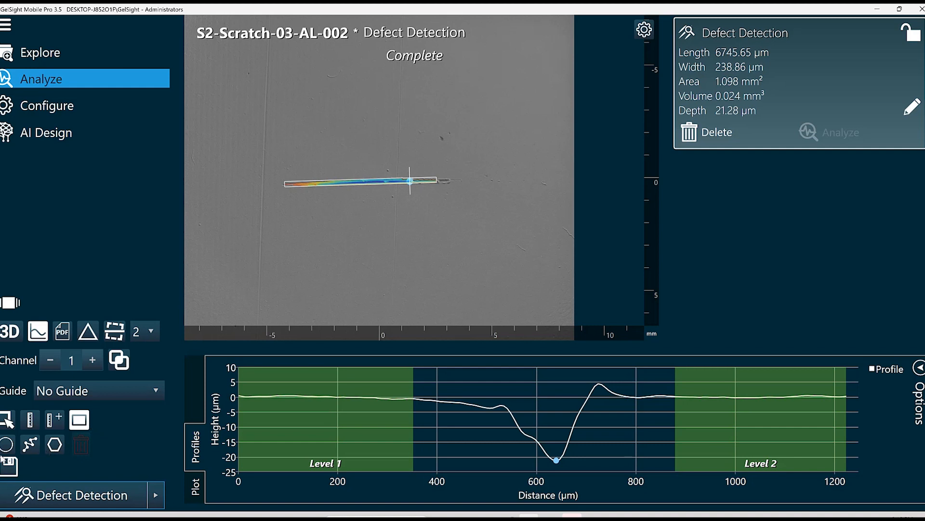
{"action": "mouse_move", "coordinate": [105, 457]}
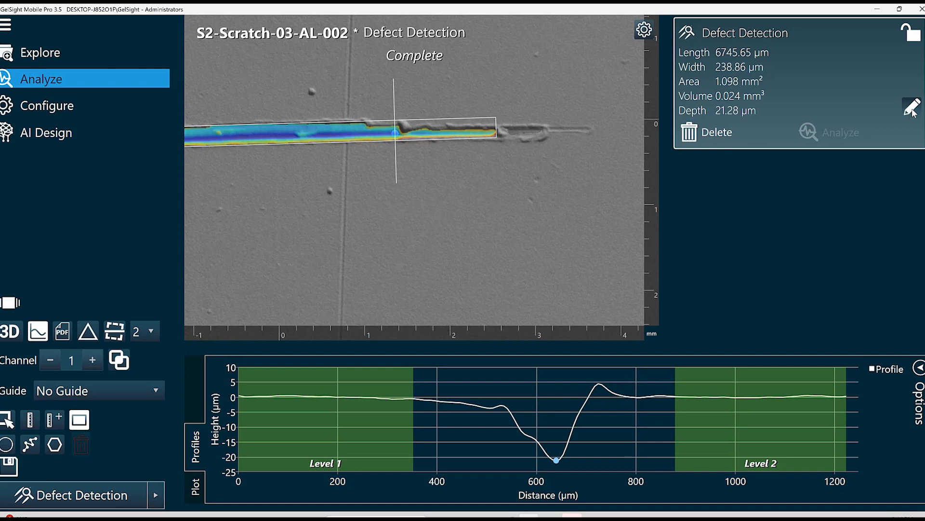
Reveal the detection inputs: scratch type Wide, level discard width 200.00 µm.
{"action": "left_click", "coordinate": [912, 107]}
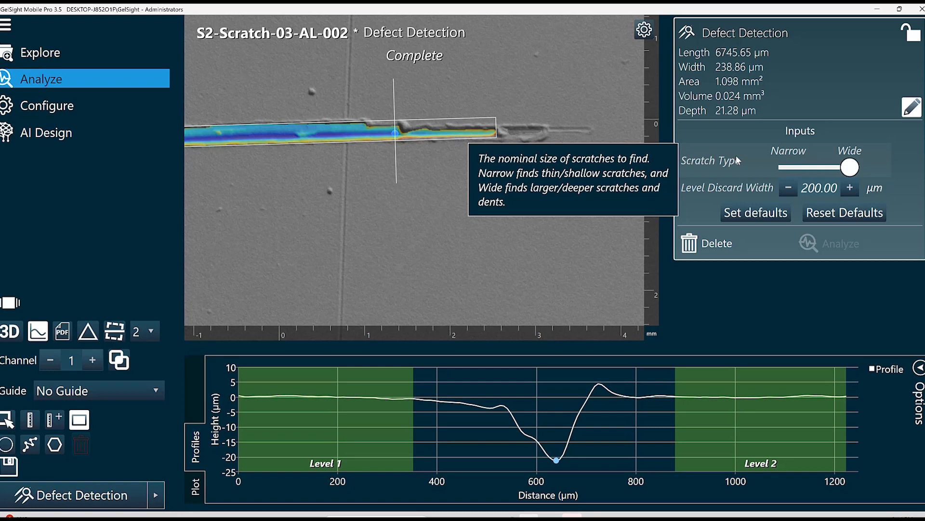
{"action": "mouse_move", "coordinate": [737, 181]}
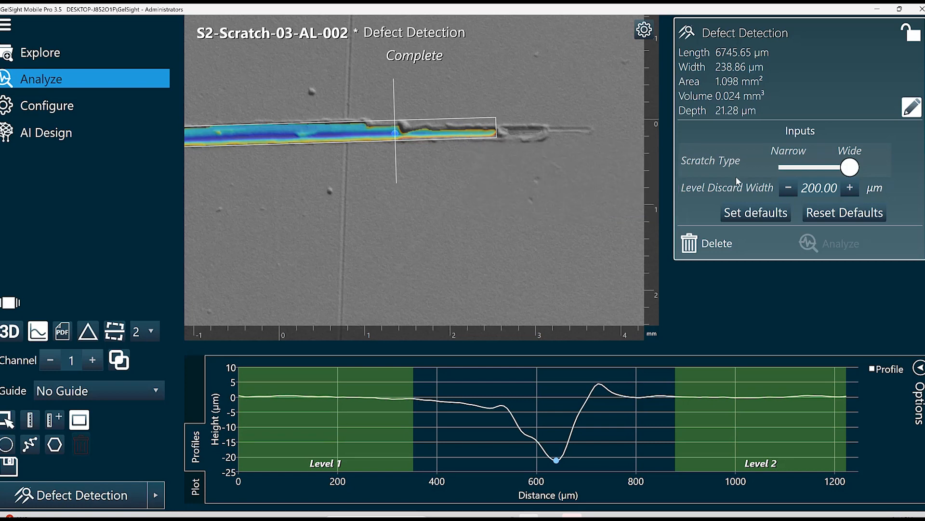
{"action": "mouse_move", "coordinate": [729, 188]}
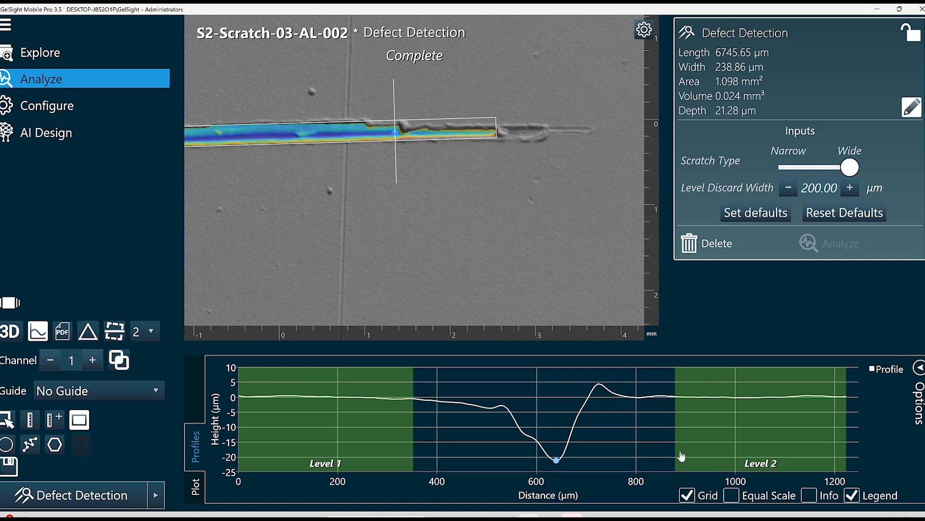
{"action": "mouse_move", "coordinate": [684, 373]}
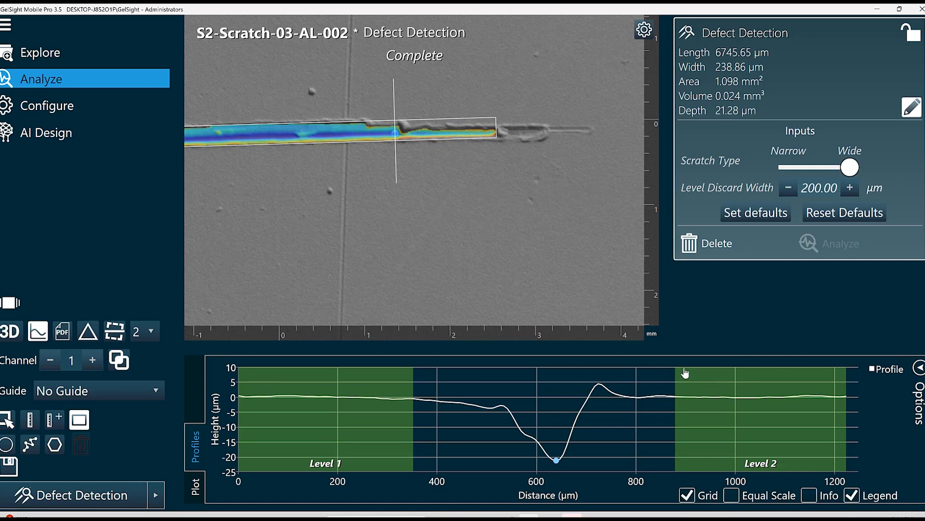
{"action": "mouse_move", "coordinate": [681, 372]}
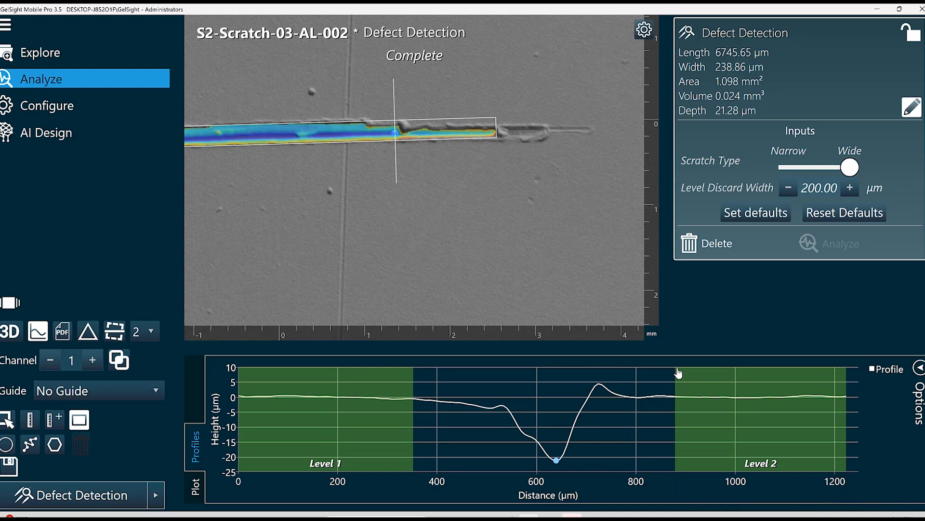
Adjust the colour gradient opacity back and forth in view settings, leaving it at 0.44.
{"action": "left_click", "coordinate": [914, 369]}
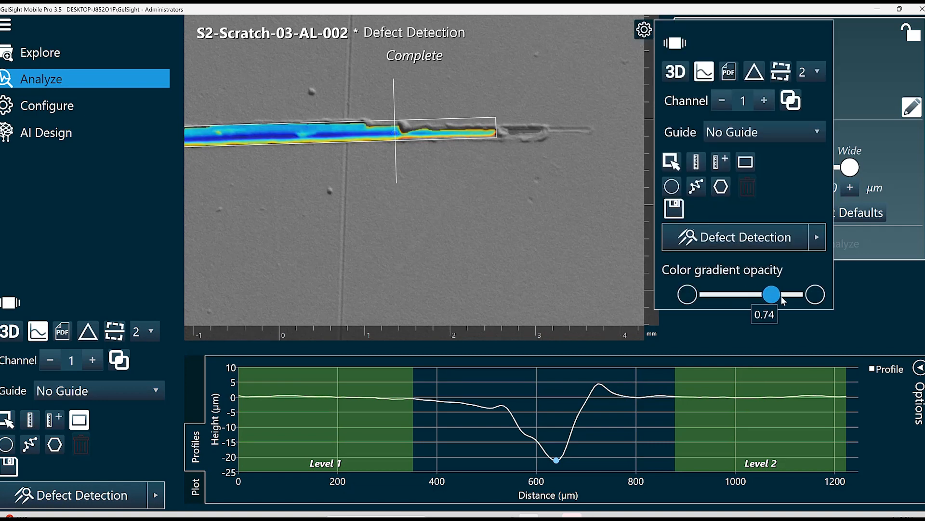
{"action": "left_click_drag", "start_coordinate": [771, 294], "coordinate": [725, 294]}
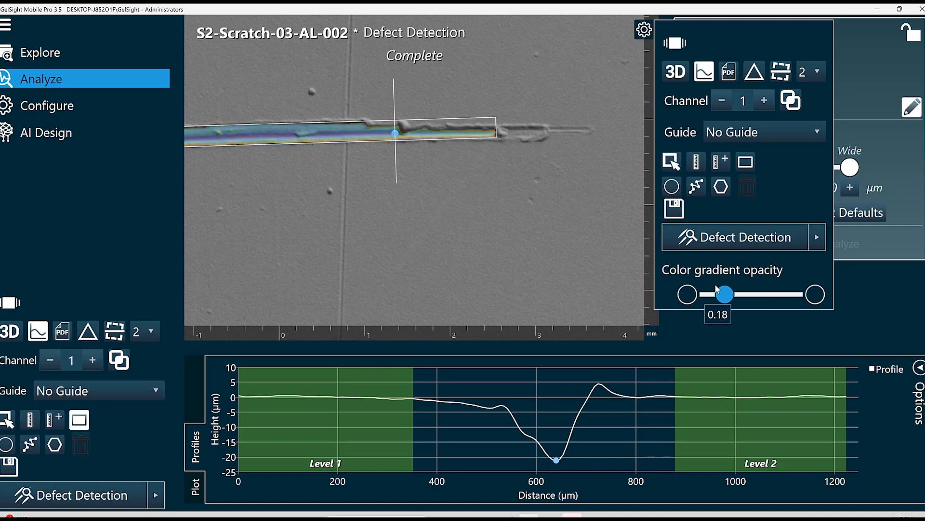
{"action": "left_click_drag", "start_coordinate": [725, 294], "coordinate": [774, 294]}
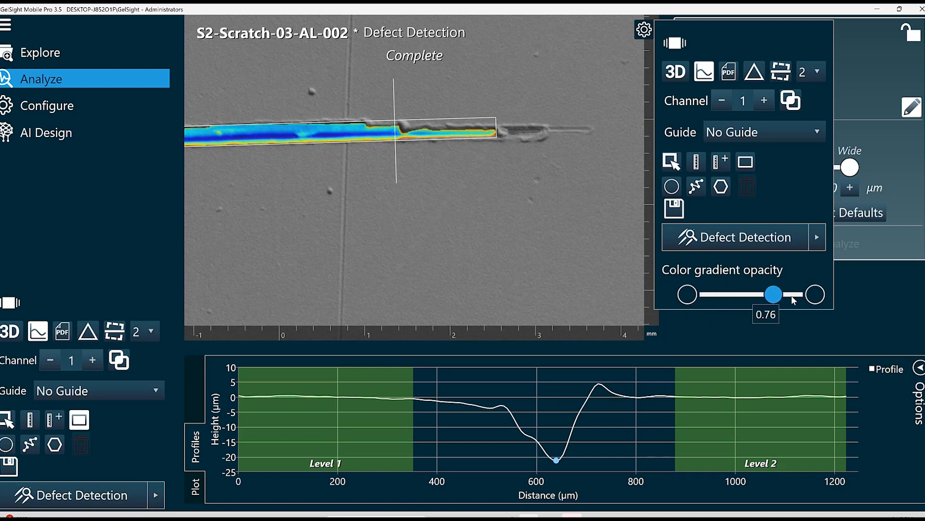
{"action": "left_click_drag", "start_coordinate": [774, 294], "coordinate": [747, 294]}
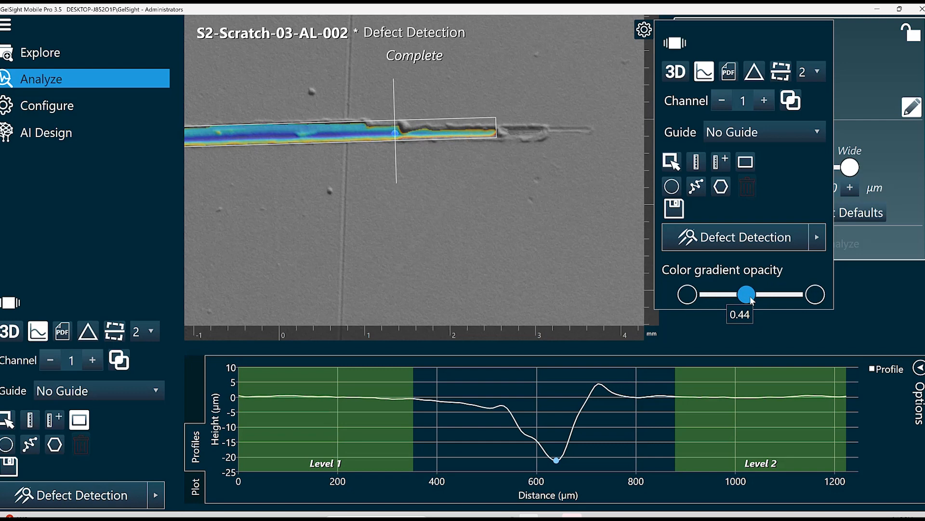